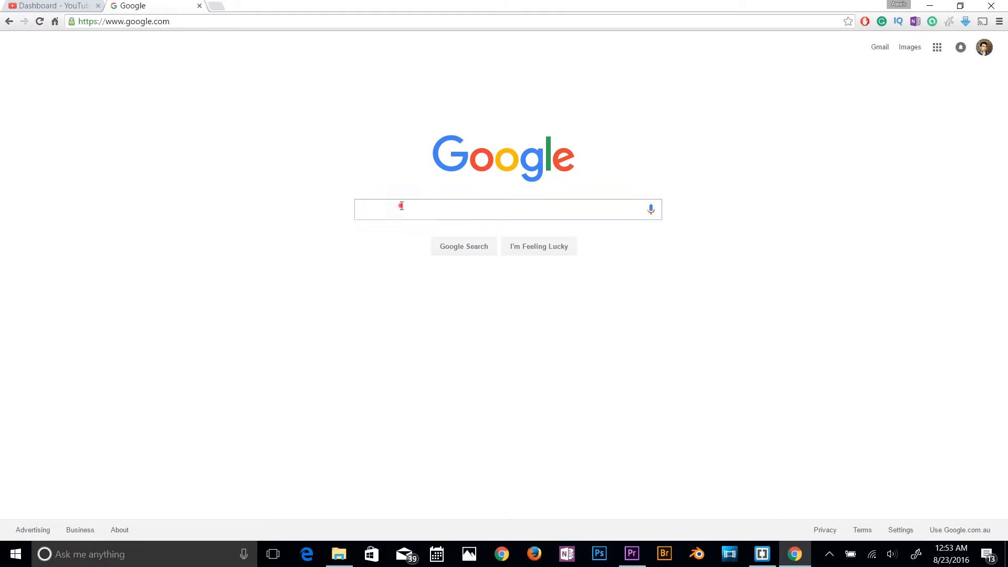
# Google 'intellij idea download' and open the JetBrains download page result.
pyautogui.write('i')
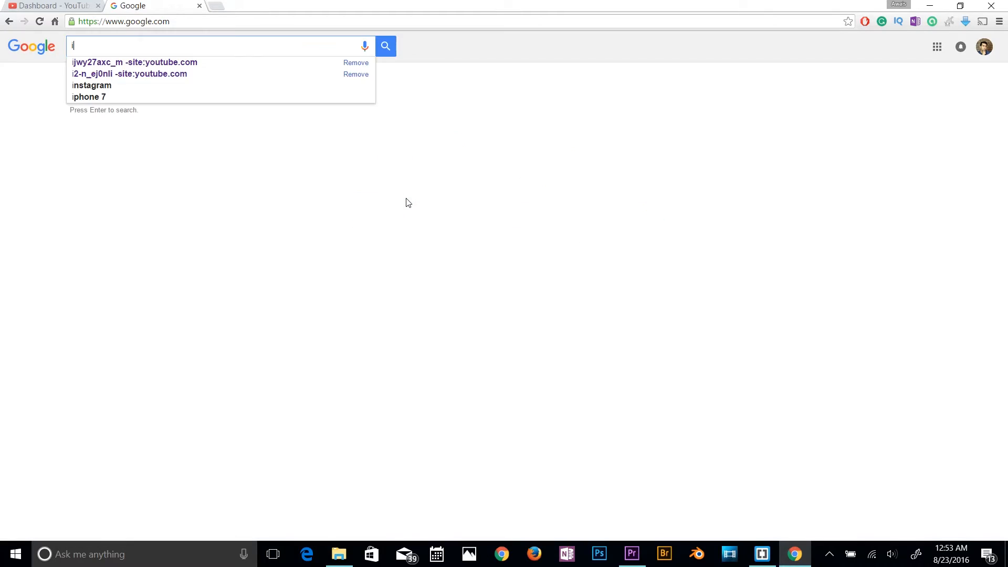
pyautogui.write('ntellij idea download')
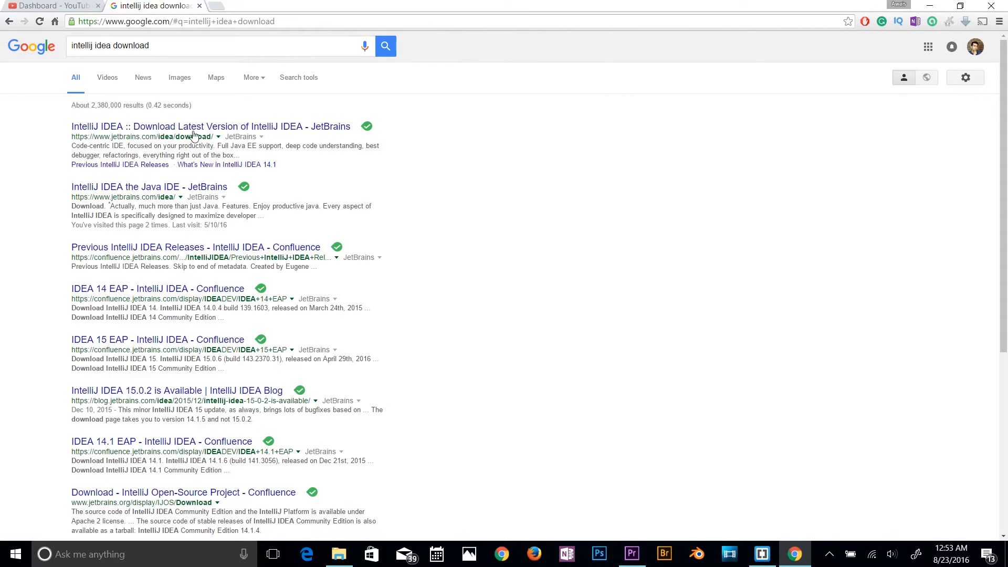
pyautogui.click(210, 126)
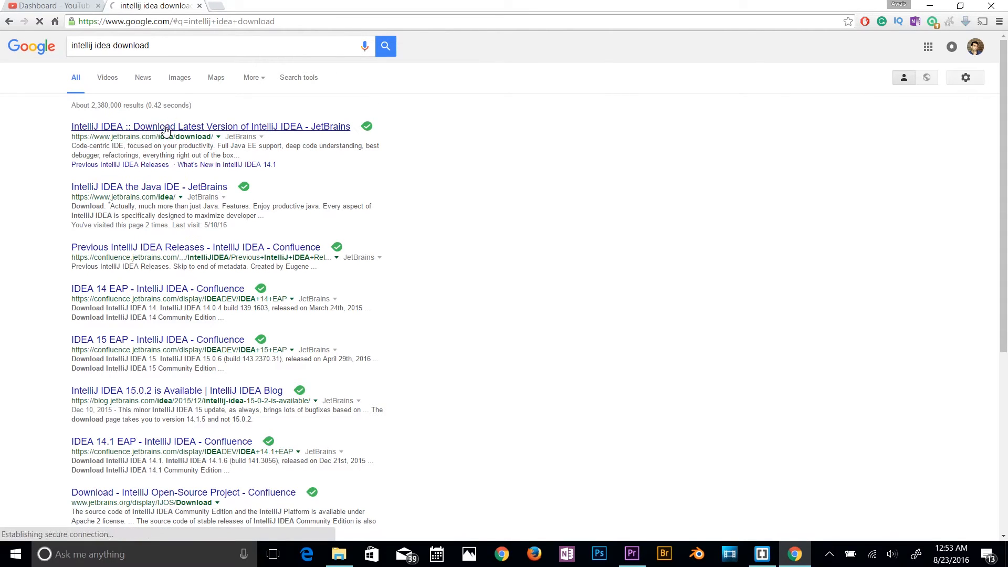
# Download IntelliJ IDEA Community for Windows via the thank-you page's direct link.
pyautogui.click(210, 126)
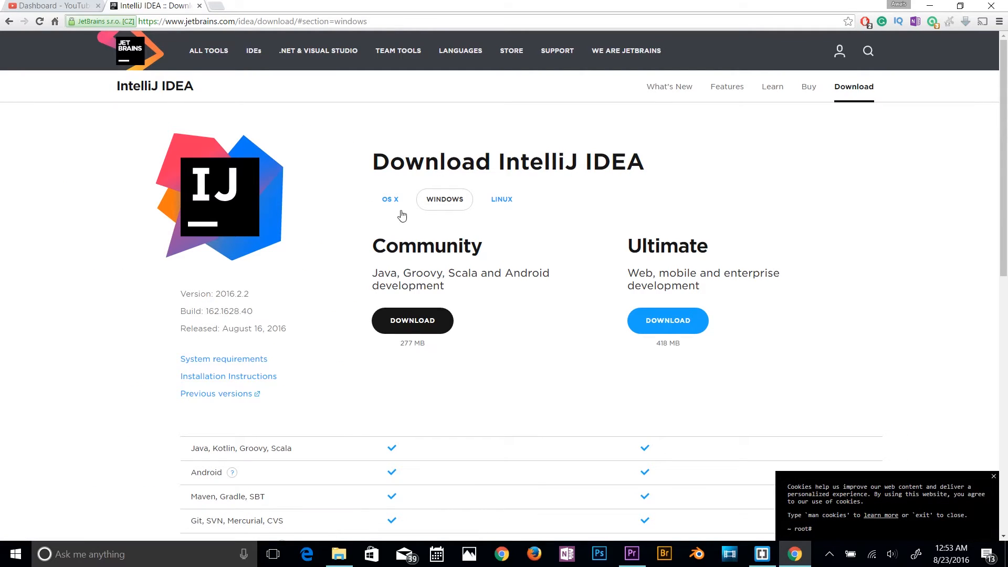
pyautogui.moveTo(704, 261)
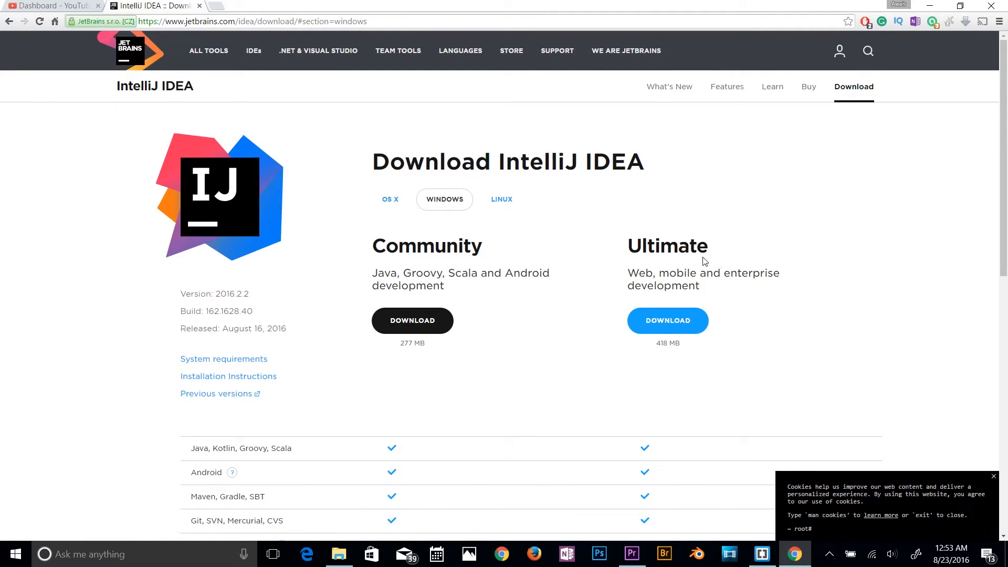
pyautogui.moveTo(713, 201)
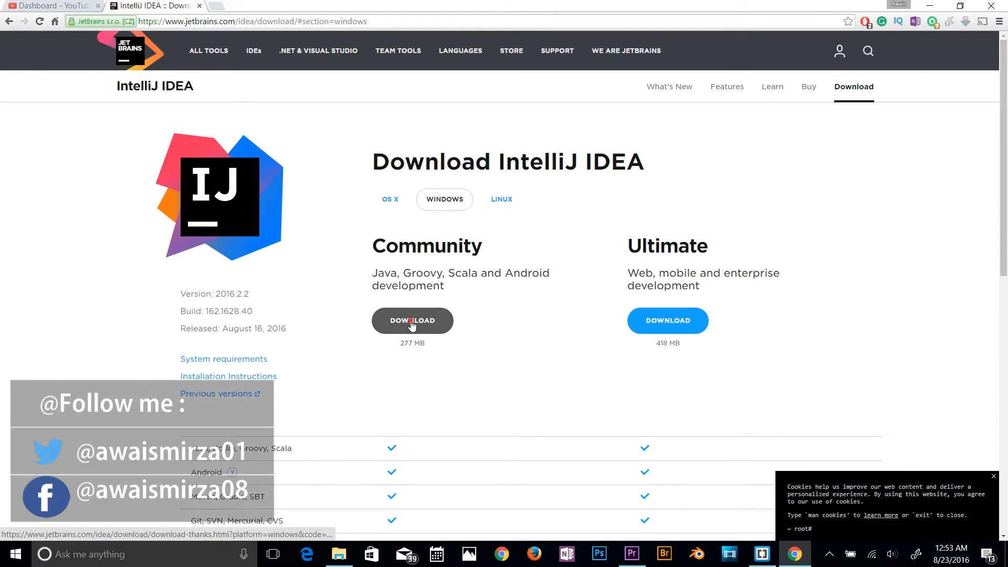
pyautogui.click(412, 320)
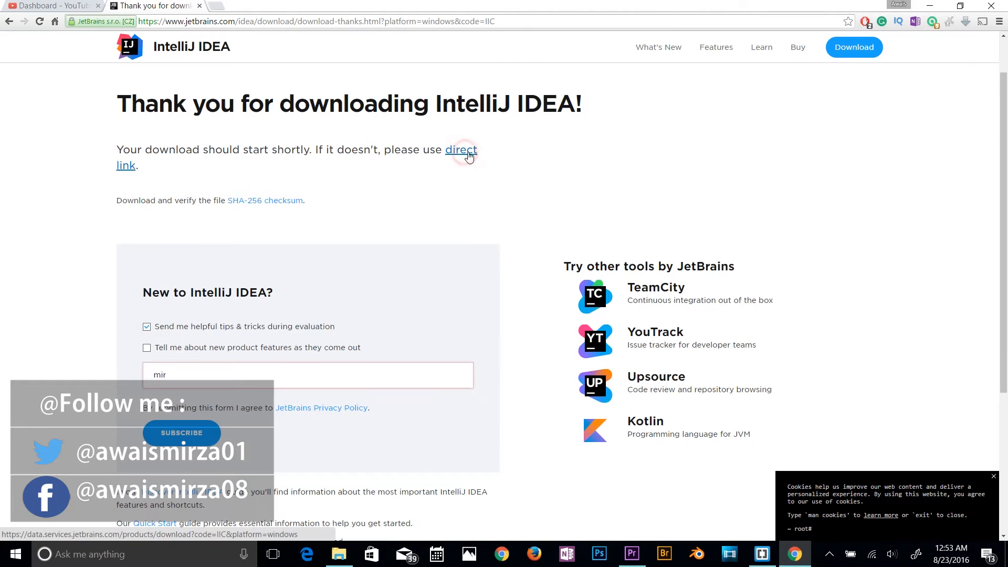
pyautogui.click(460, 149)
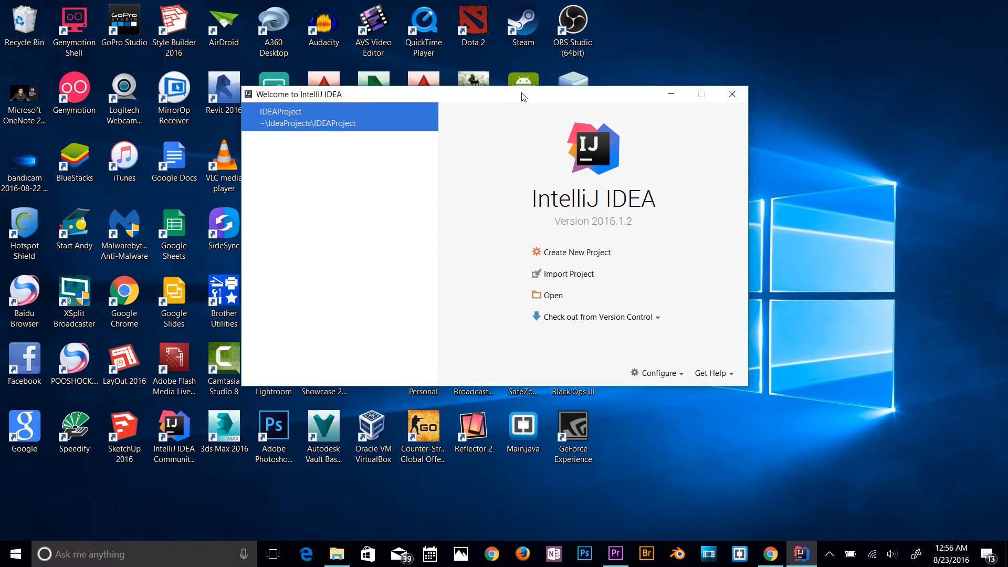
# Remove IDEAProject from the welcome screen and open Project Defaults > Project Structure.
pyautogui.rightClick(339, 117)
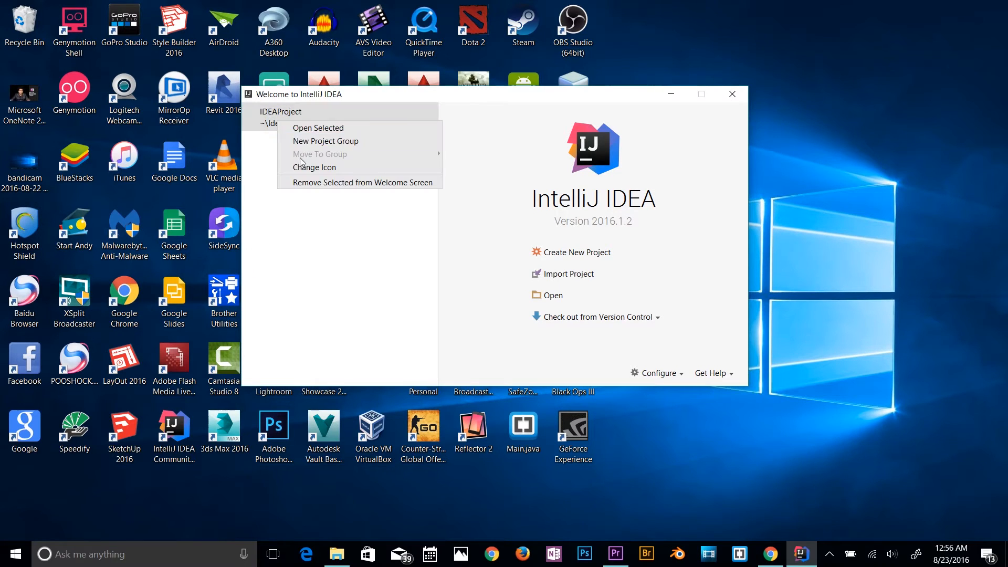
pyautogui.click(340, 117)
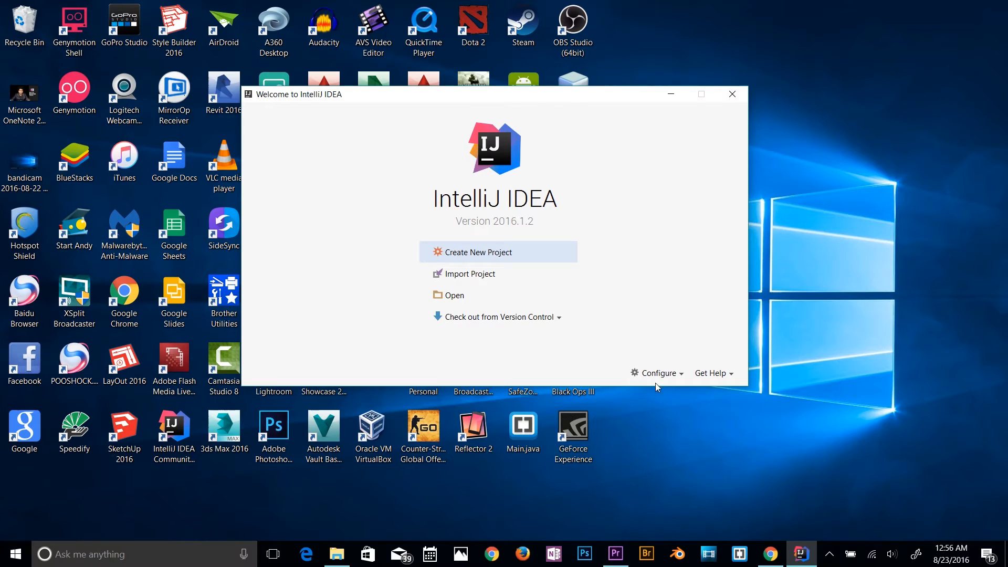
pyautogui.click(656, 372)
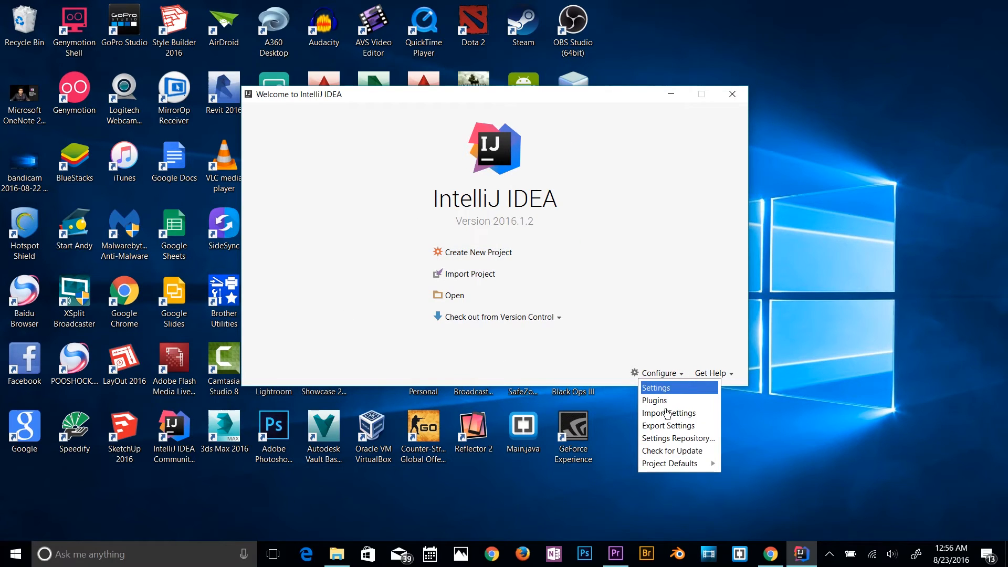
pyautogui.moveTo(672, 464)
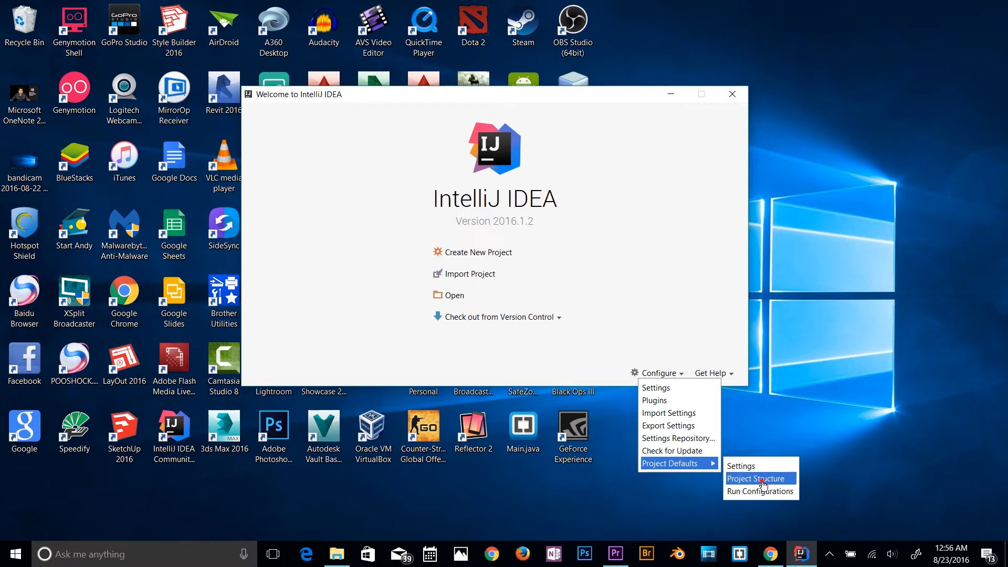
pyautogui.click(757, 478)
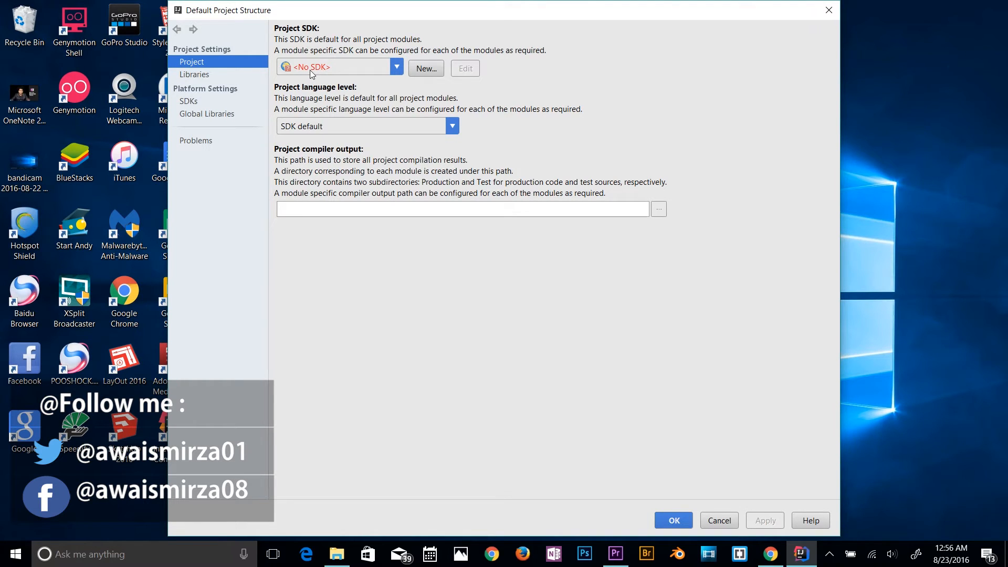
# Add a new JDK from C:\Program Files\Java\jdk1.8.0_73 as the Project SDK.
pyautogui.click(189, 101)
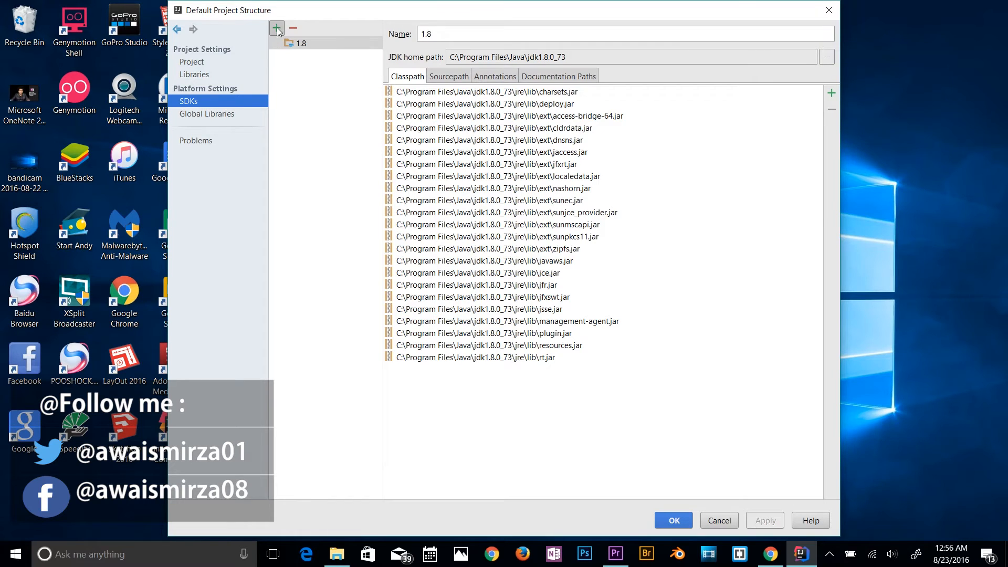
pyautogui.click(277, 27)
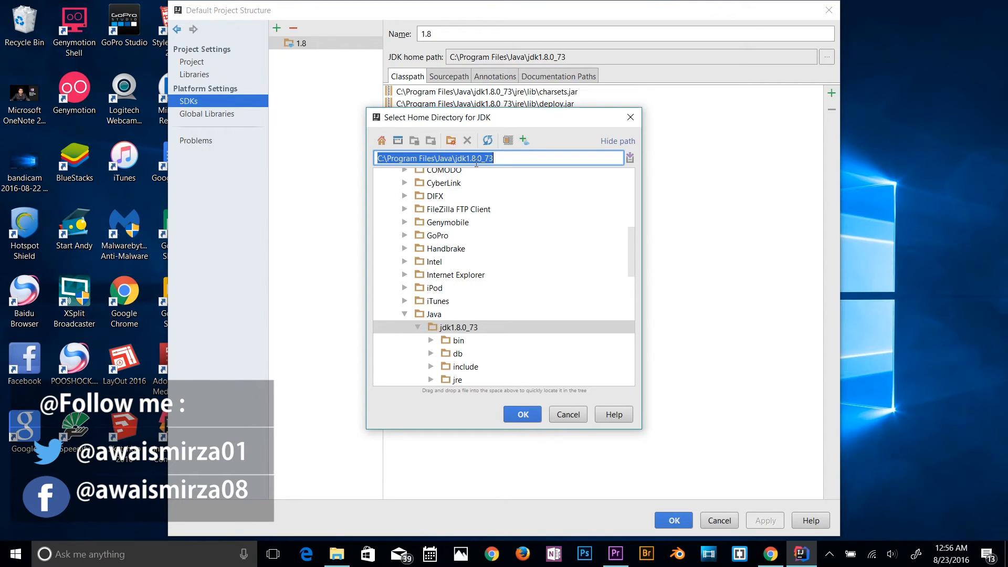
pyautogui.scroll(-3)
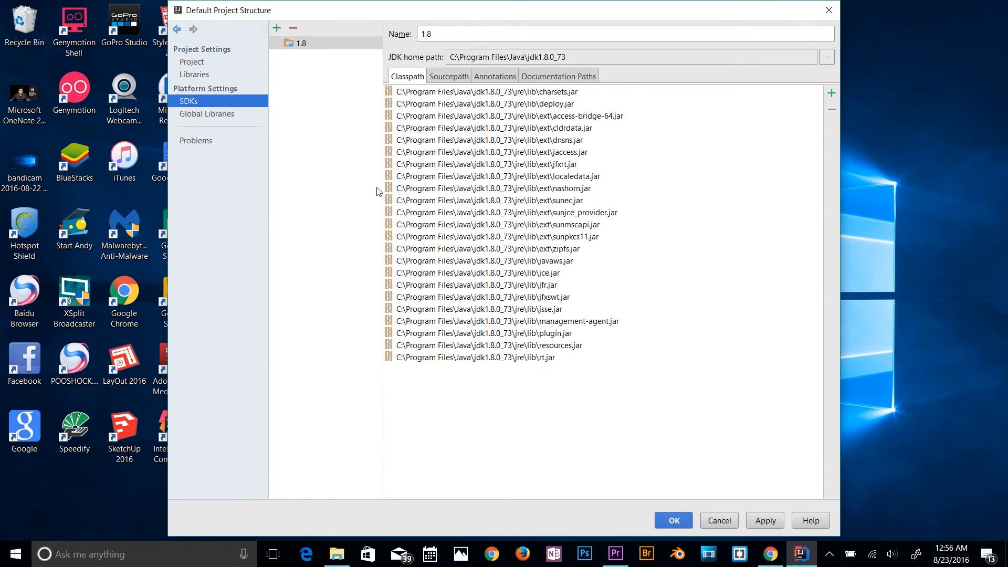
# Review the JDK's Sourcepath, Documentation and Classpath tabs, then confirm with OK.
pyautogui.click(448, 76)
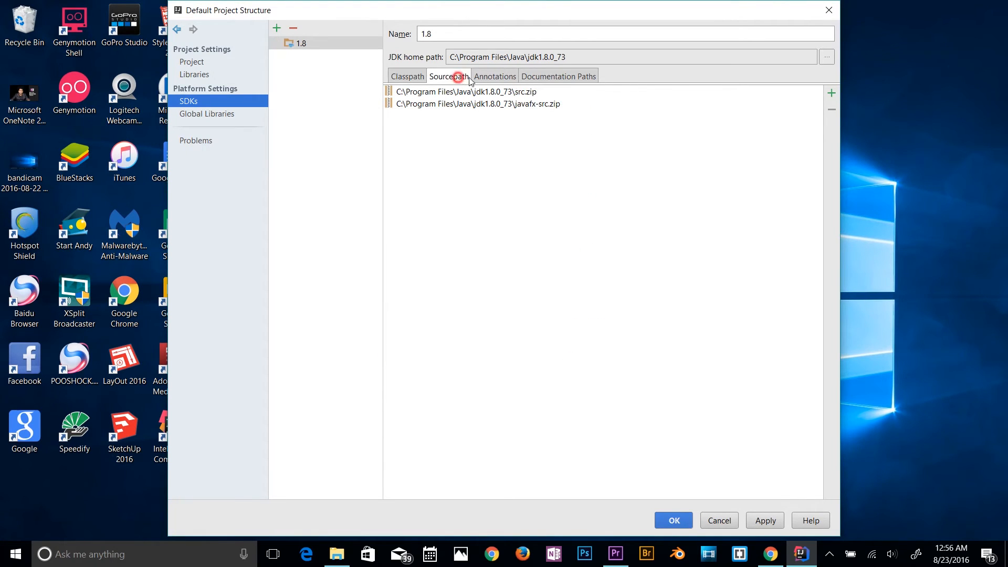
pyautogui.click(558, 76)
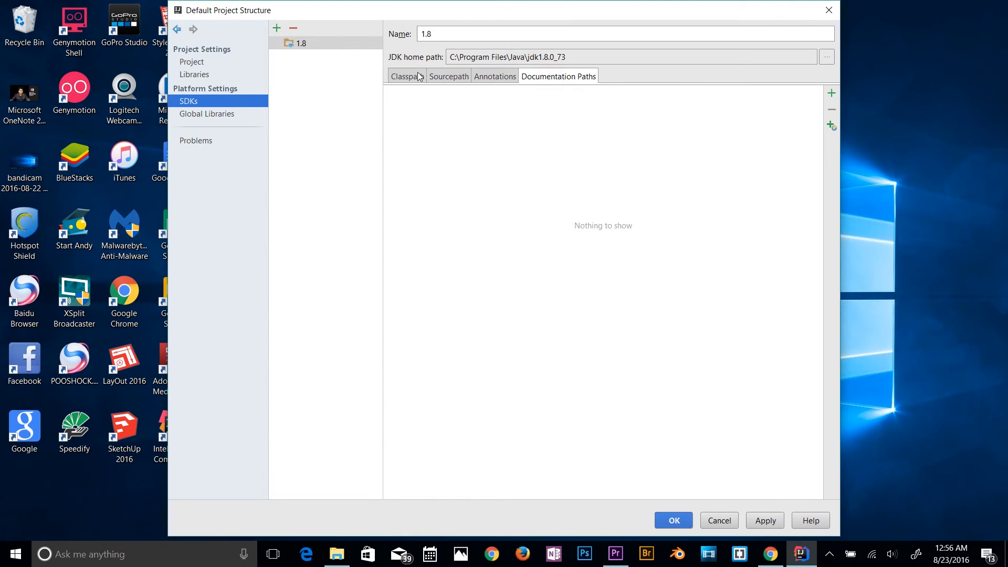
pyautogui.click(407, 75)
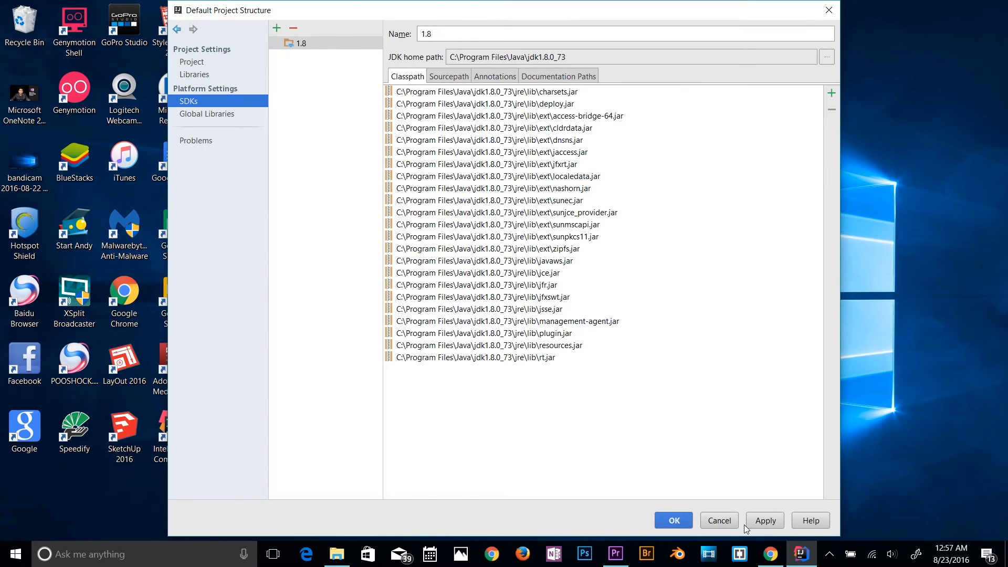
pyautogui.click(718, 520)
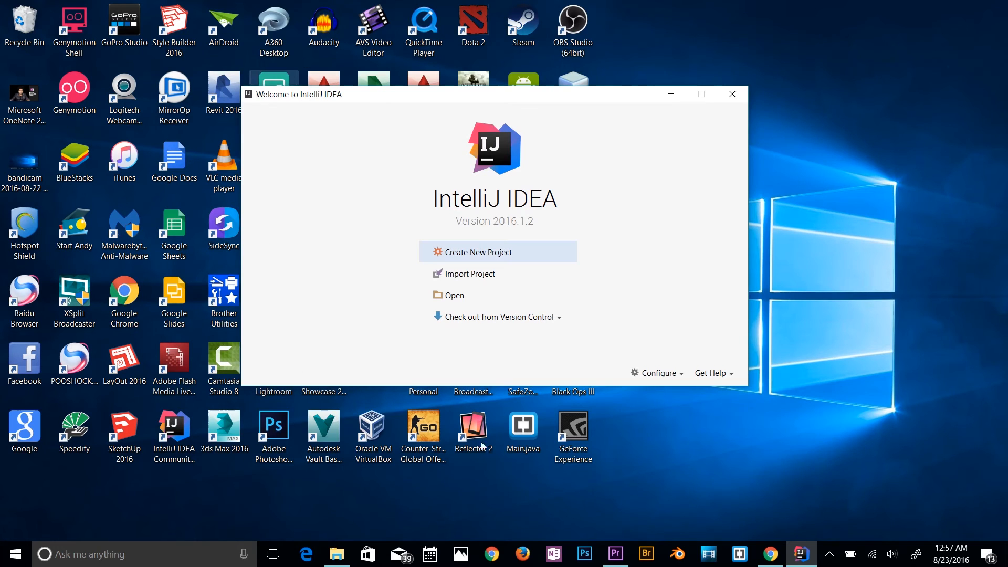